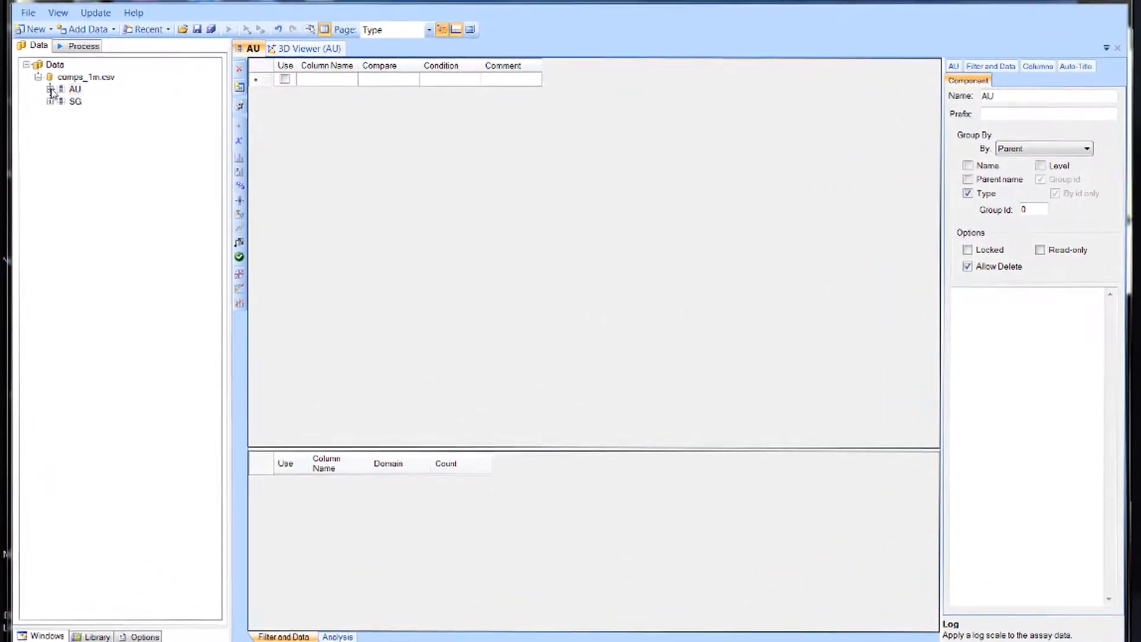
- Expand AU and its 1000 domain in the Data tree to reach its plots
click(50, 91)
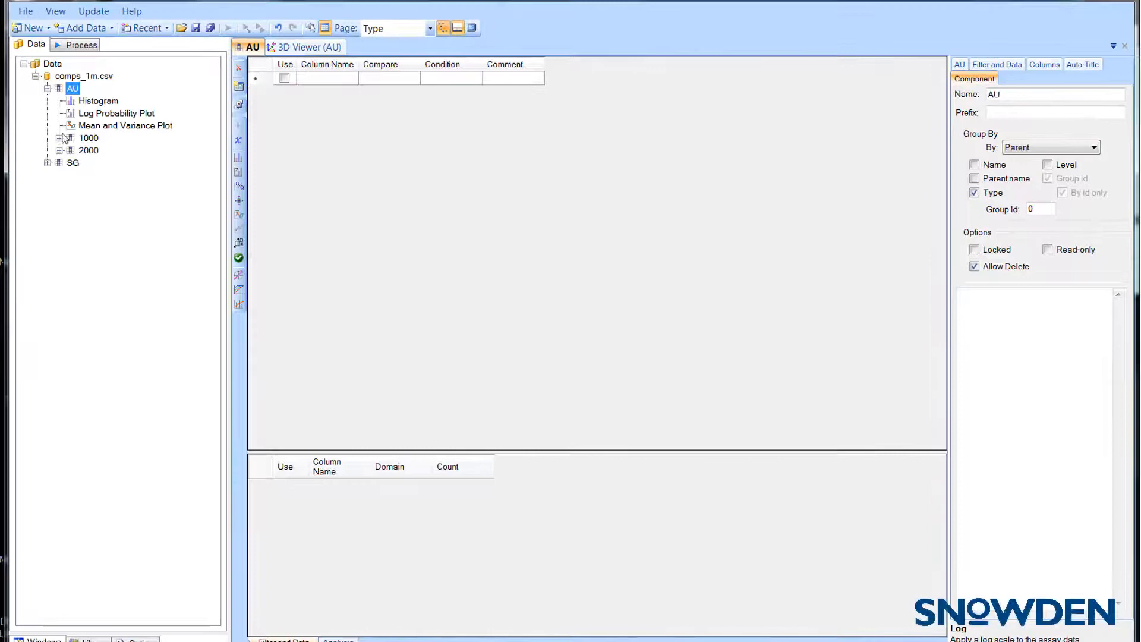
click(50, 138)
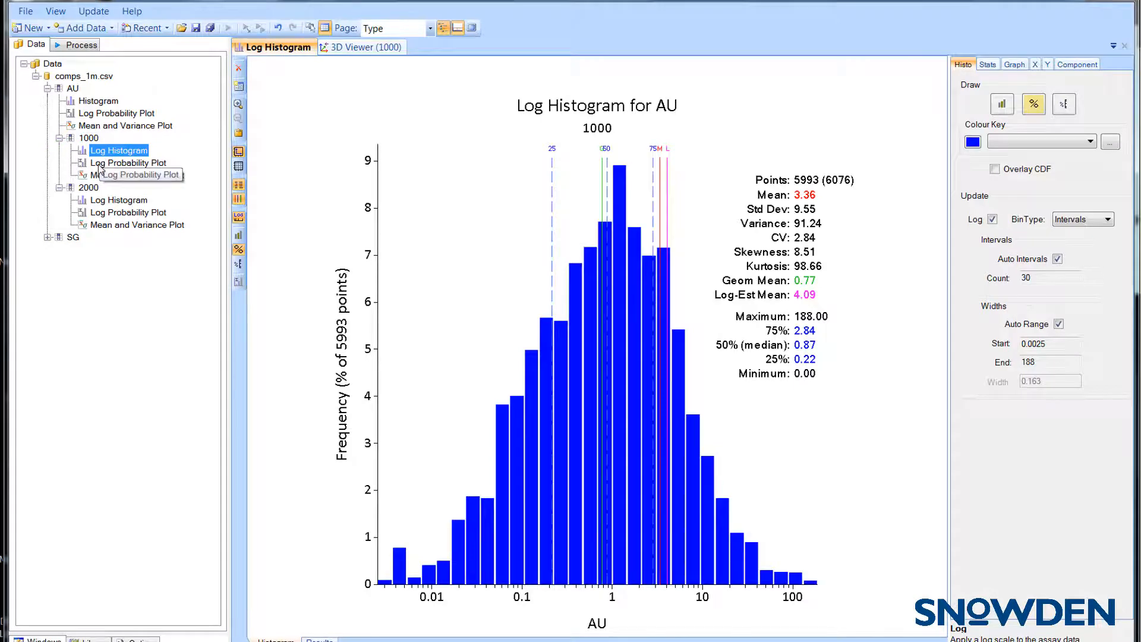
- Tile the 1000 log probability plot and the 2000 log histogram and log probability plot beside the first
click(128, 162)
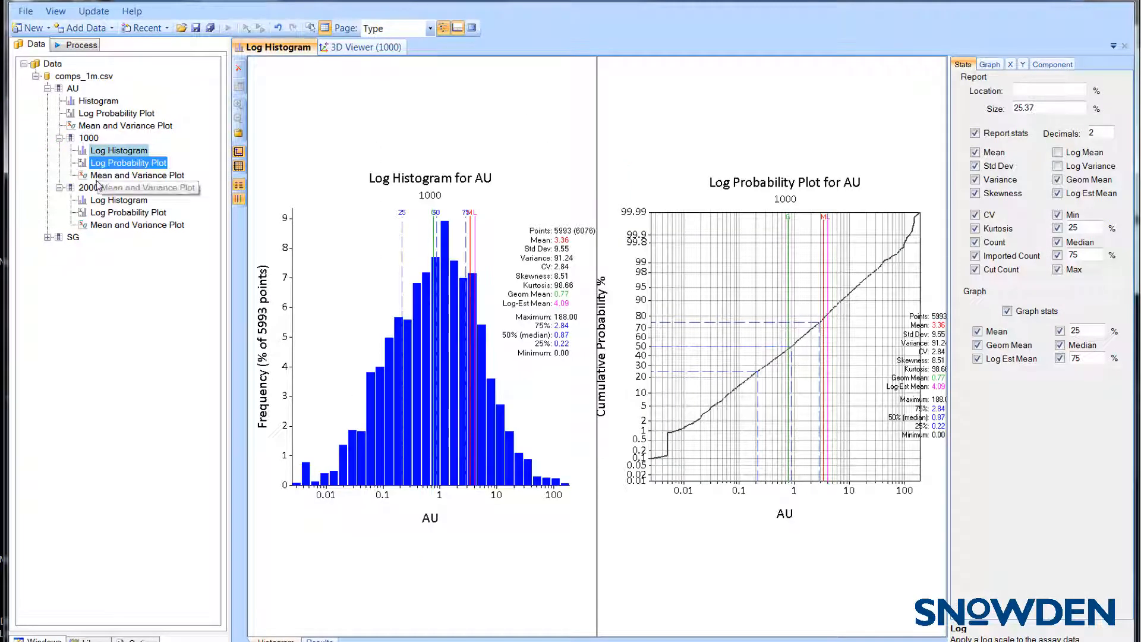
click(119, 200)
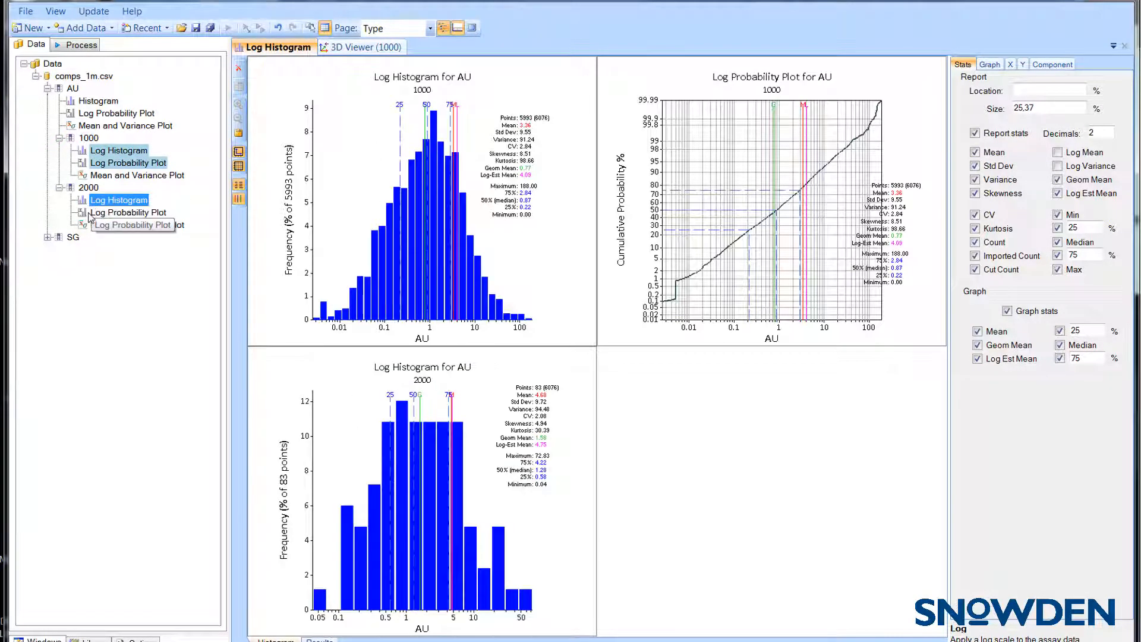
click(128, 211)
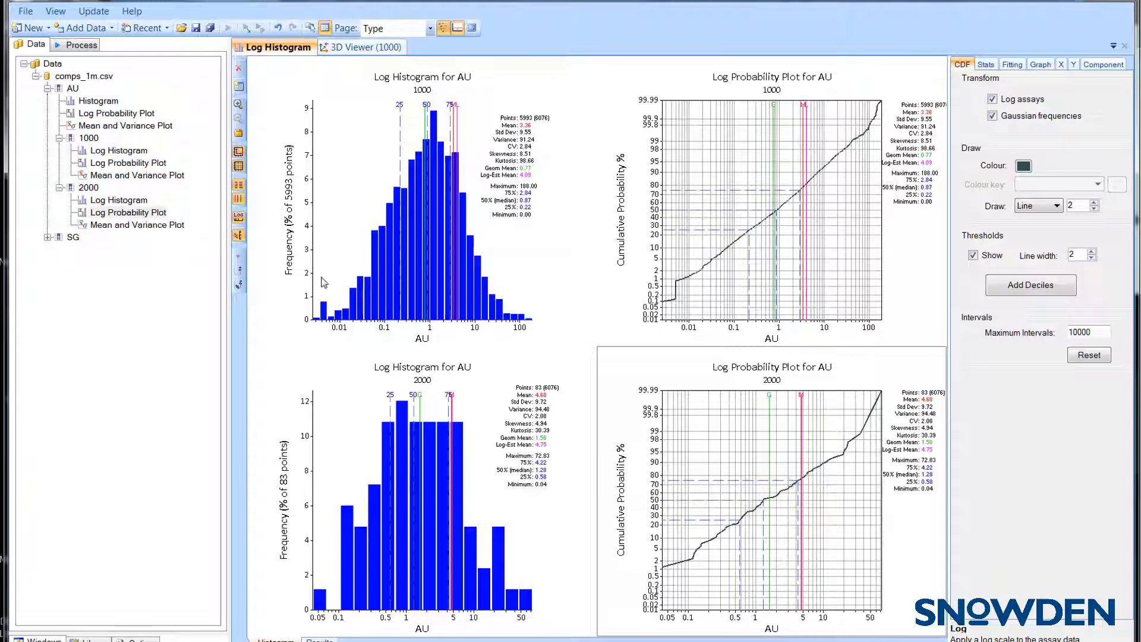
mouse_move(239, 134)
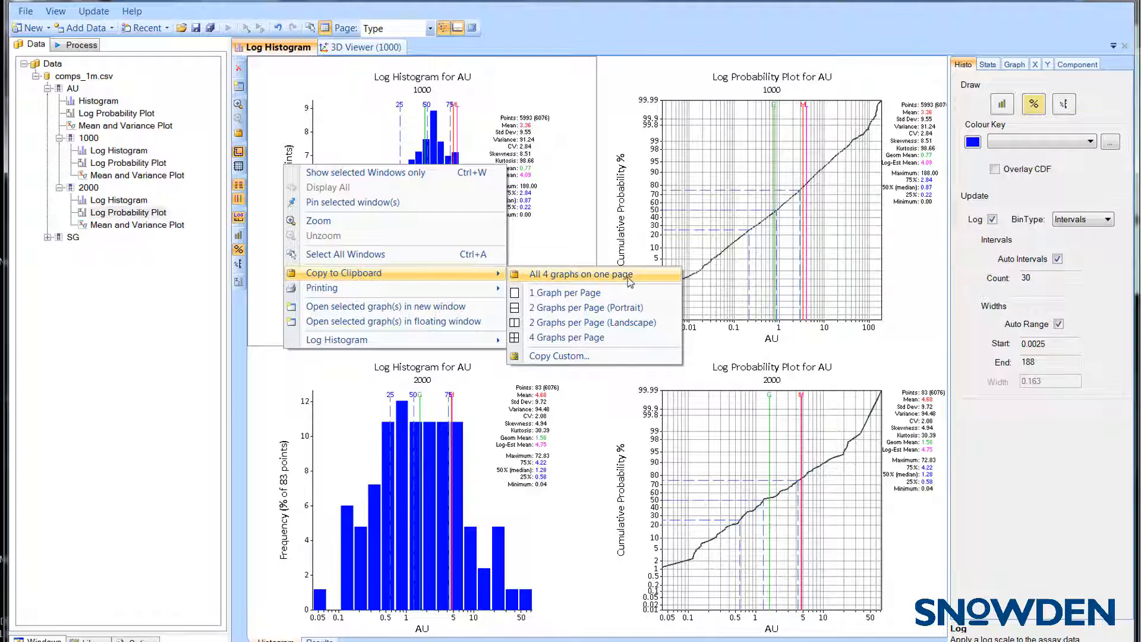
mouse_move(585, 306)
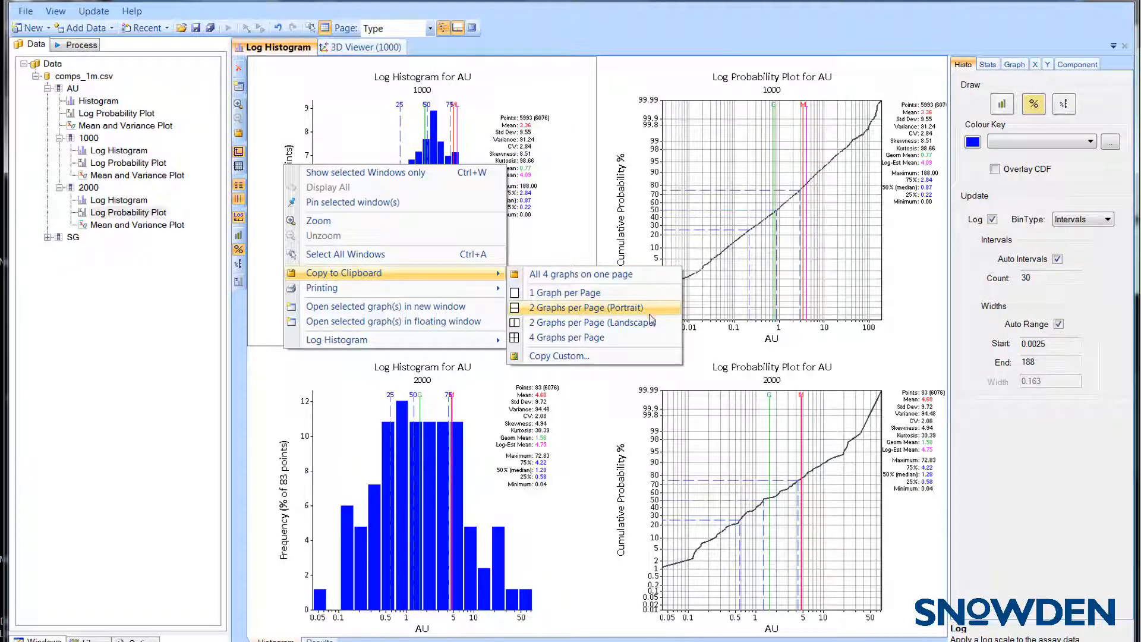
- Copy the four-panel AU graph layout to the clipboard via Copy to Clipboard
click(586, 306)
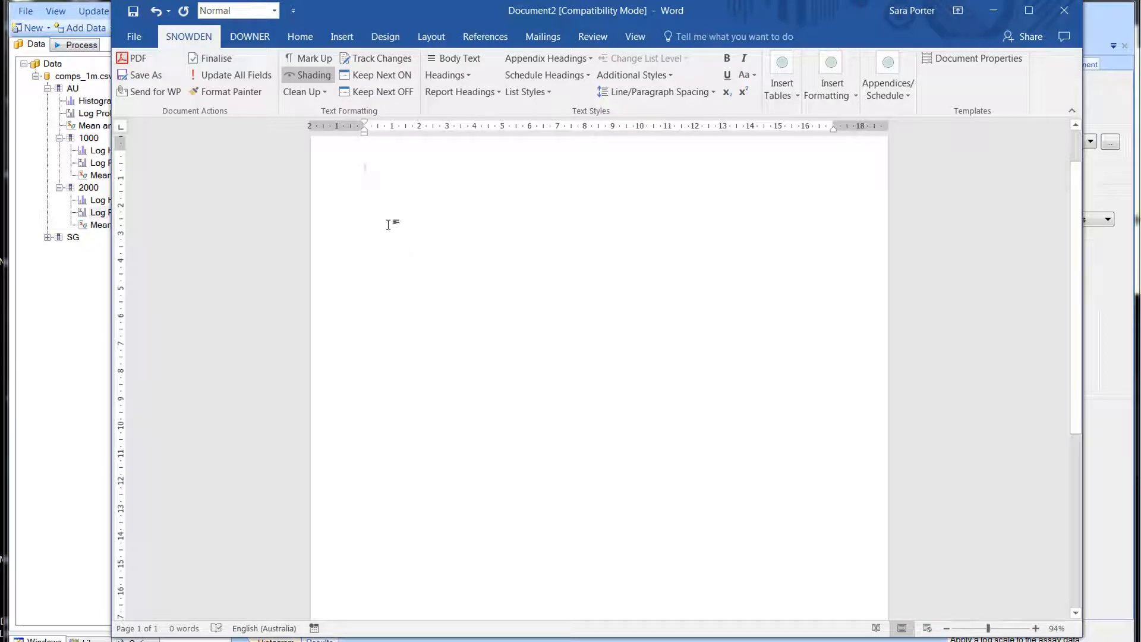
- Bring up the paste options on the blank Word page for the copied graphs
right_click(390, 224)
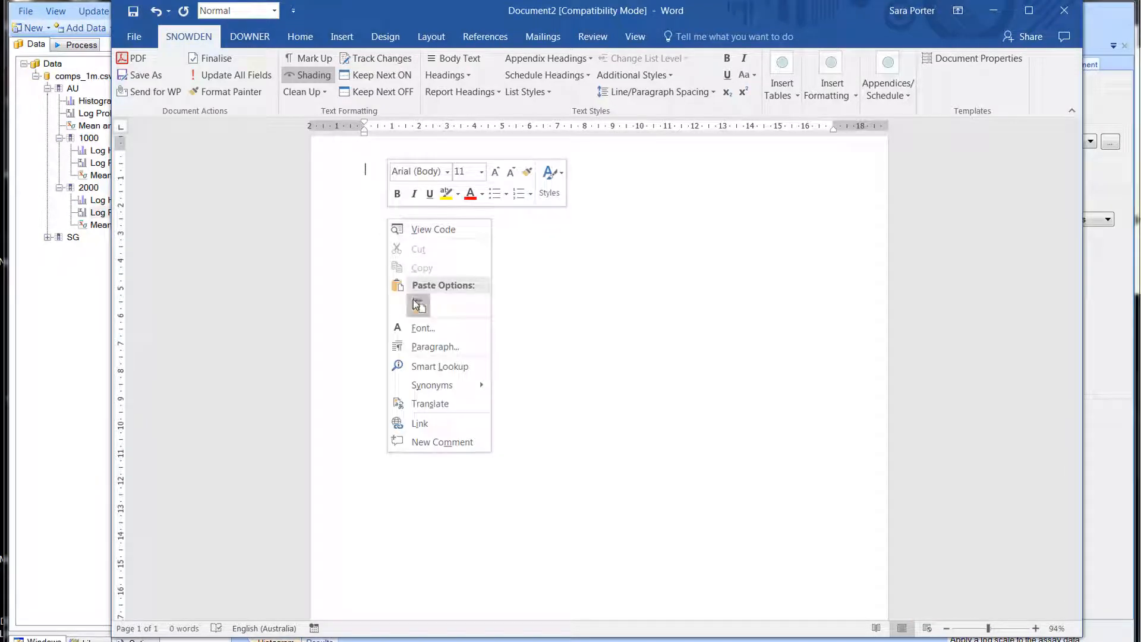